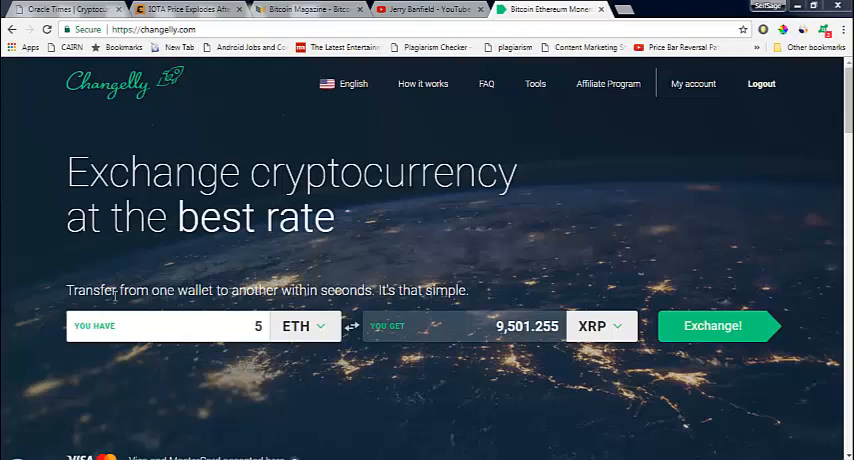
Search the send-coin list for 'x' and pick Ripple (XRP) as the coin to send.
{"action": "left_click", "coordinate": [304, 325]}
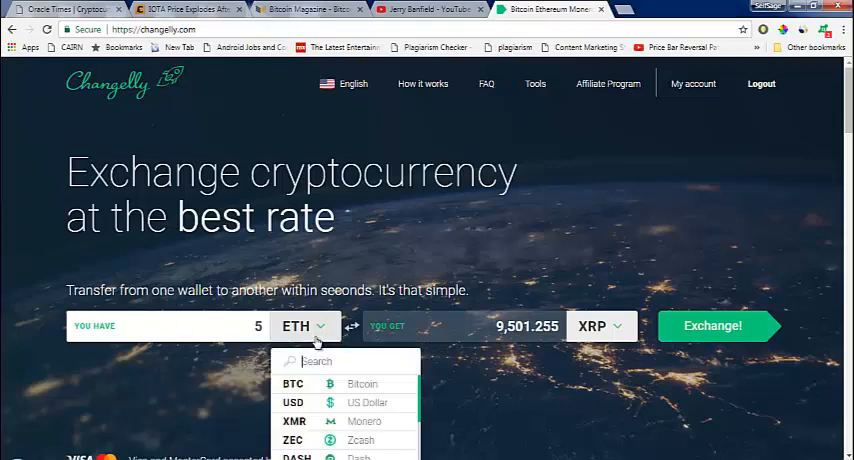
{"action": "type", "text": "x"}
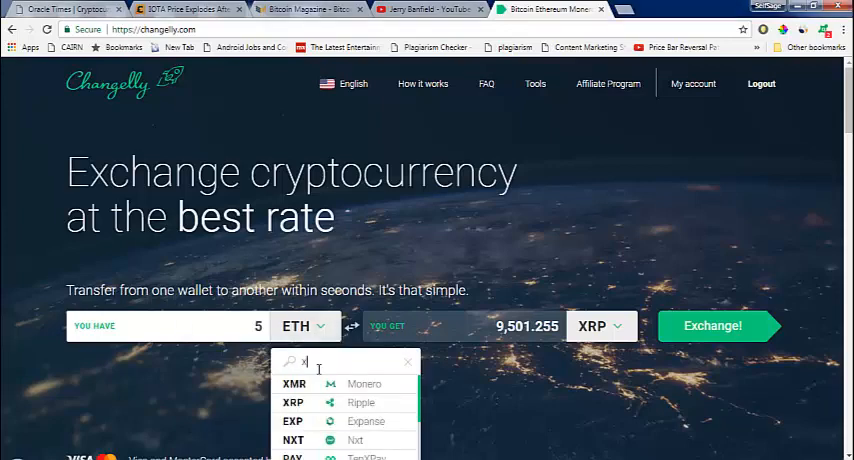
{"action": "left_click", "coordinate": [293, 402]}
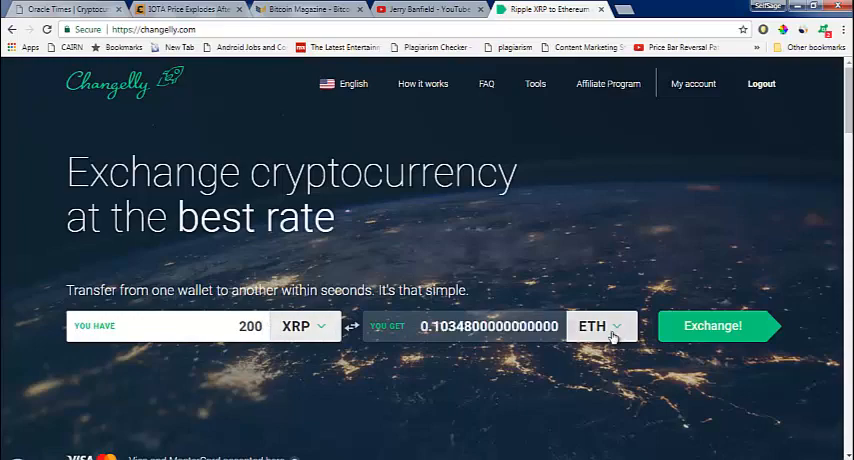
Set Verge (XVG) as the coin to receive, quoting about 5,984.42 XVG.
{"action": "scroll", "scroll_direction": "down", "scroll_amount": 3}
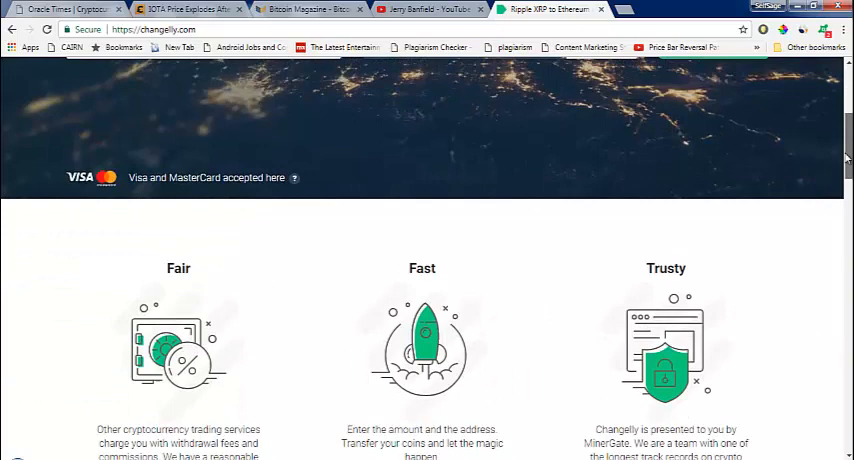
{"action": "left_click", "coordinate": [600, 161]}
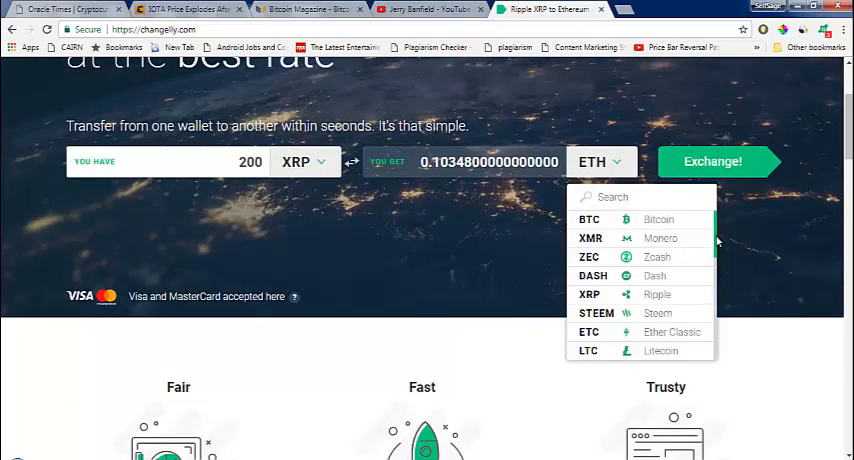
{"action": "scroll", "scroll_direction": "down", "scroll_amount": 3}
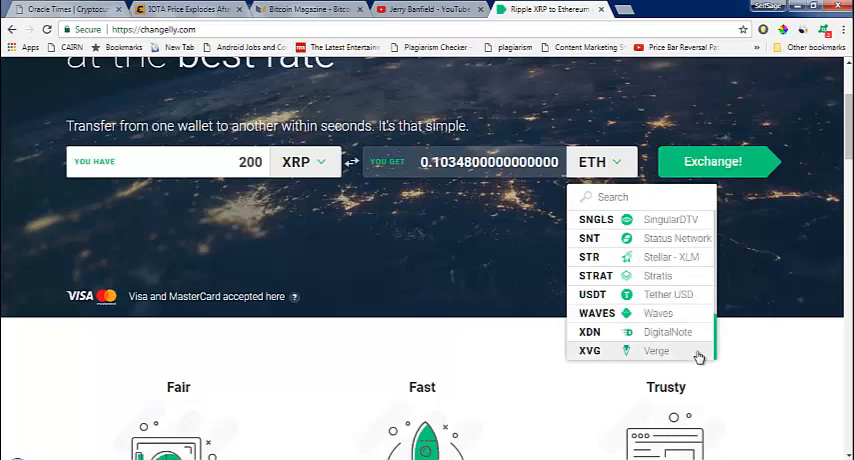
{"action": "left_click", "coordinate": [589, 350]}
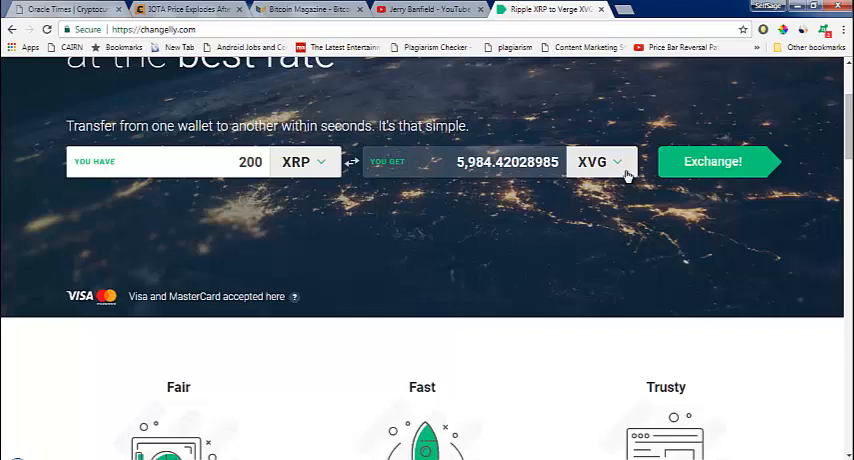
{"action": "left_click", "coordinate": [600, 161]}
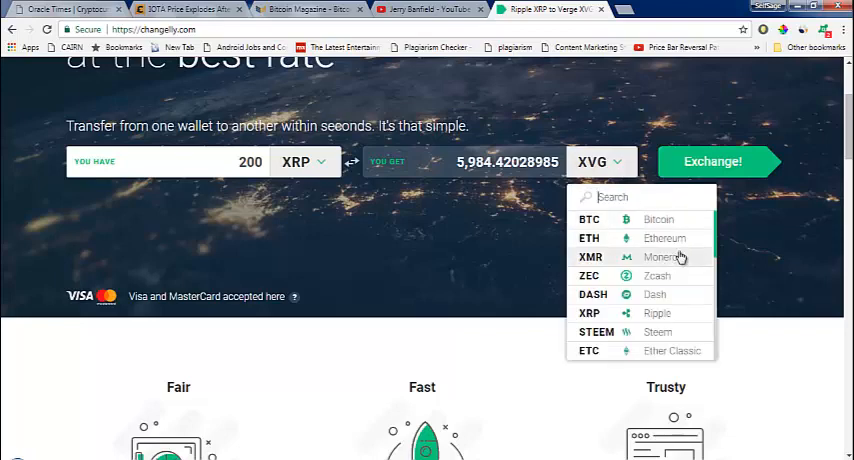
{"action": "scroll", "scroll_direction": "down", "scroll_amount": 3}
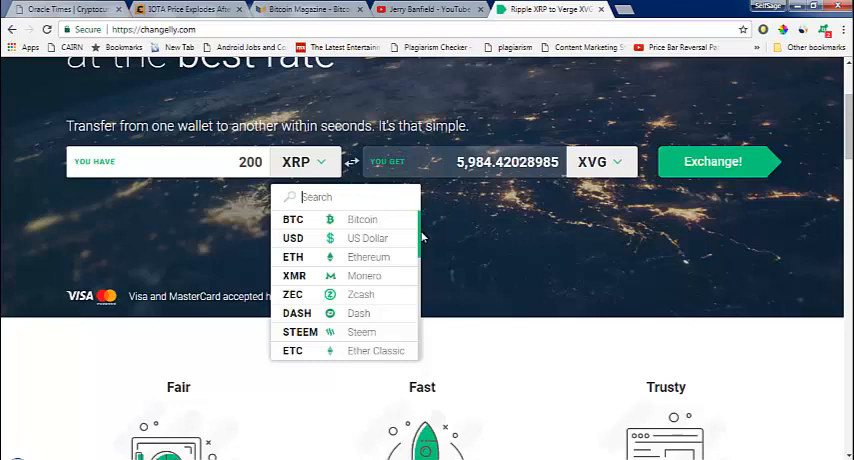
{"action": "scroll", "scroll_direction": "down", "scroll_amount": 3}
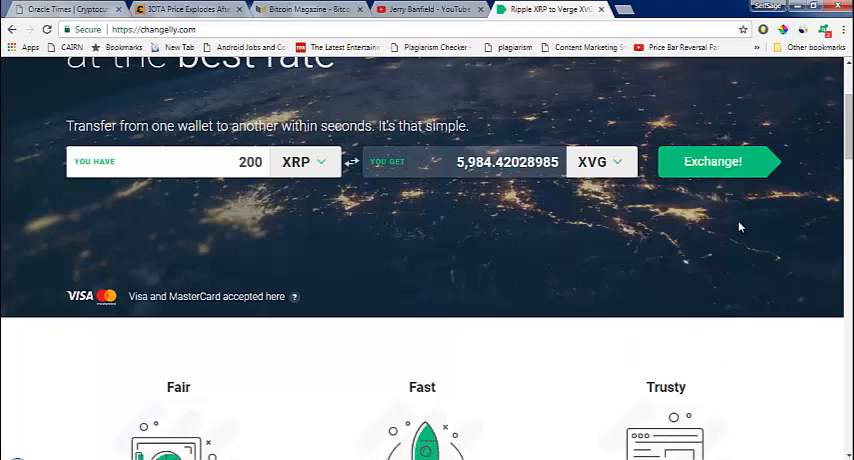
{"action": "mouse_move", "coordinate": [740, 227]}
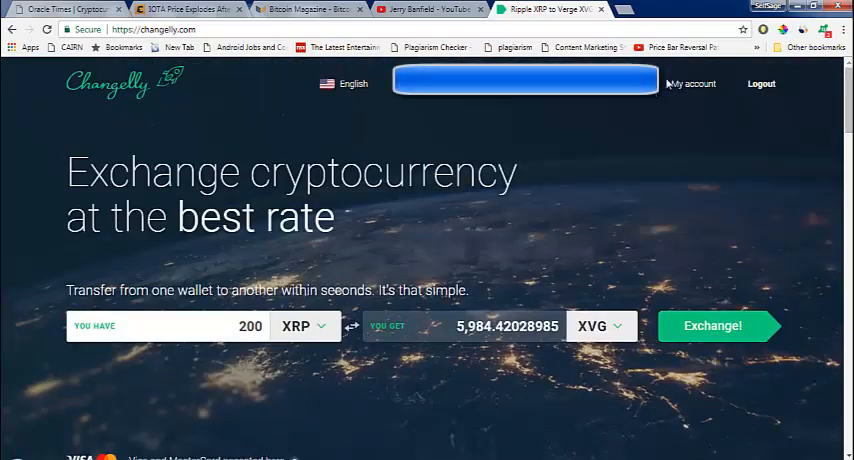
Open Operations history from the account menu to review the XRP-to-XVG exchange.
{"action": "left_click", "coordinate": [692, 83]}
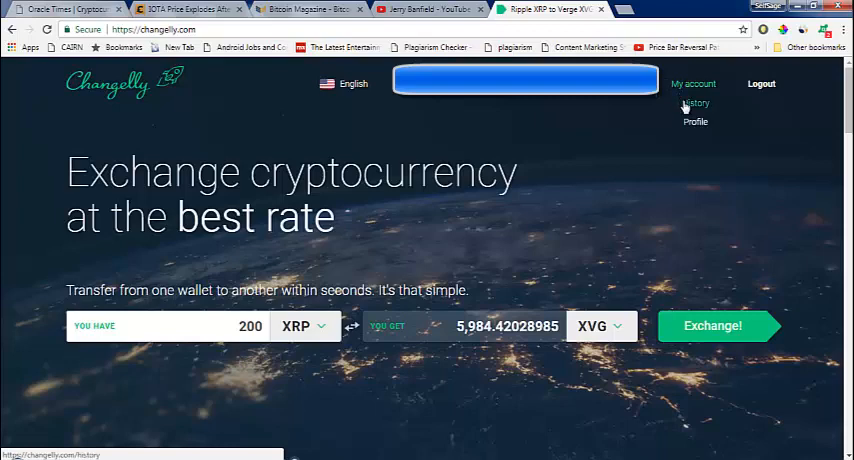
{"action": "left_click", "coordinate": [694, 103]}
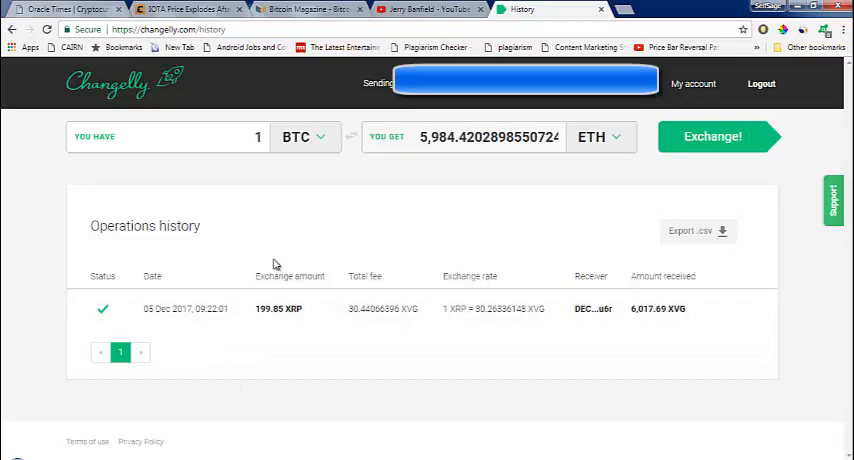
{"action": "mouse_move", "coordinate": [268, 318]}
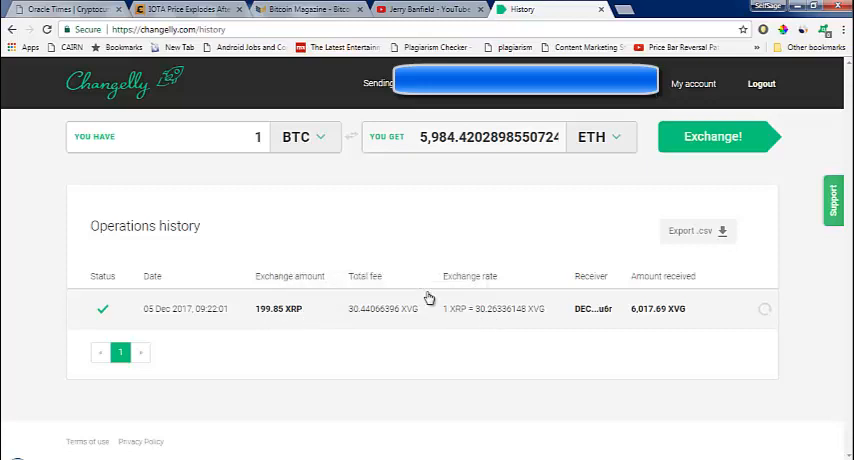
{"action": "mouse_move", "coordinate": [425, 322]}
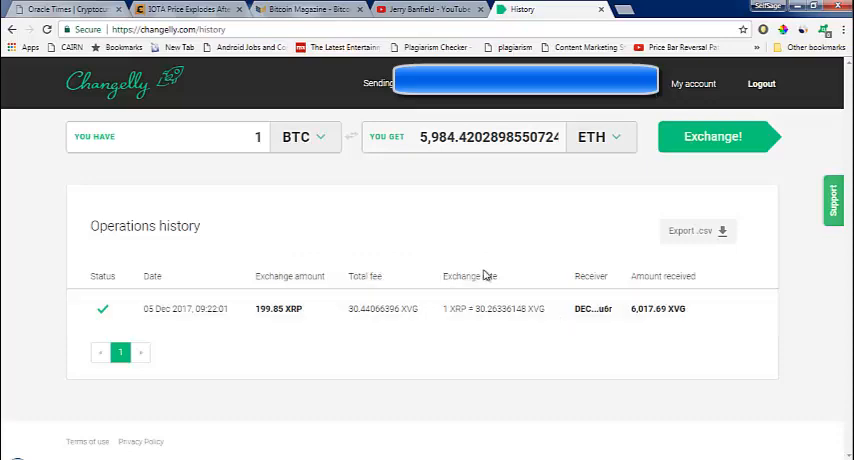
{"action": "mouse_move", "coordinate": [461, 318]}
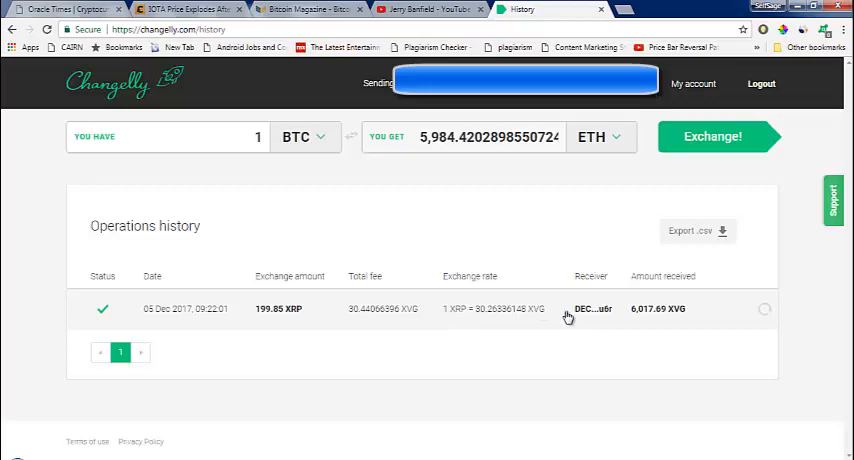
{"action": "mouse_move", "coordinate": [537, 321]}
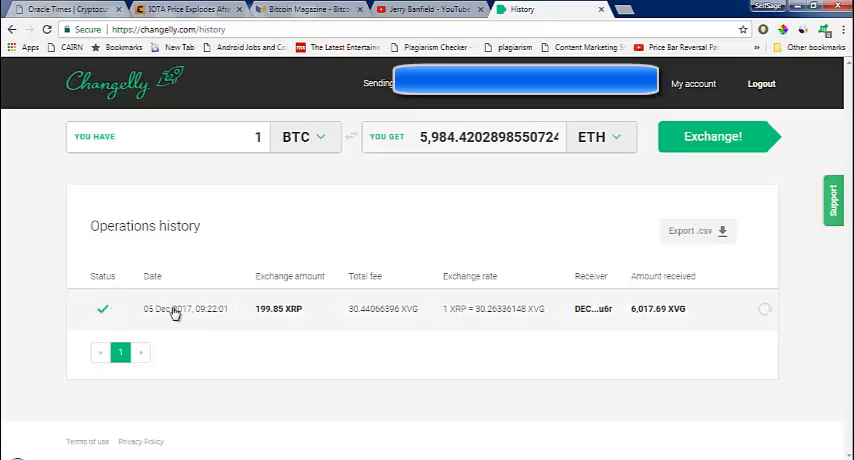
{"action": "mouse_move", "coordinate": [367, 298]}
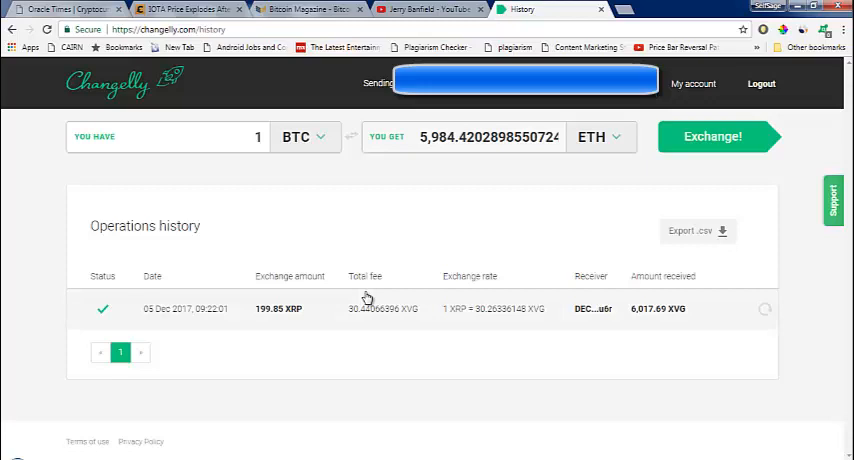
{"action": "mouse_move", "coordinate": [366, 298]}
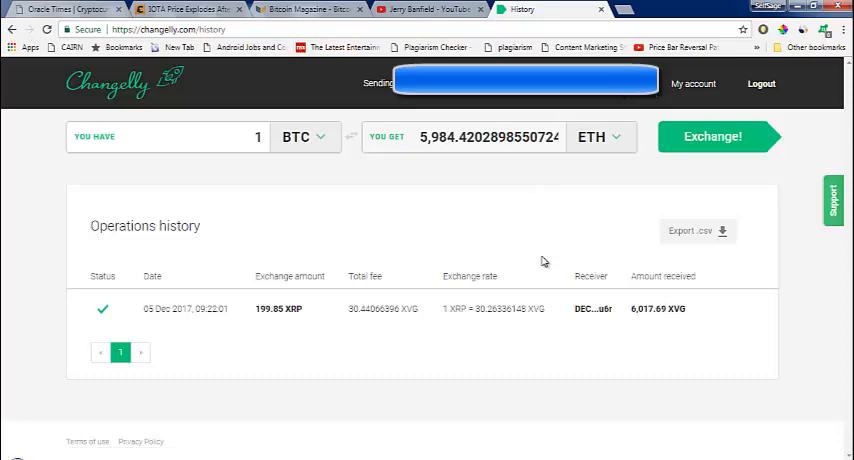
{"action": "mouse_move", "coordinate": [443, 205]}
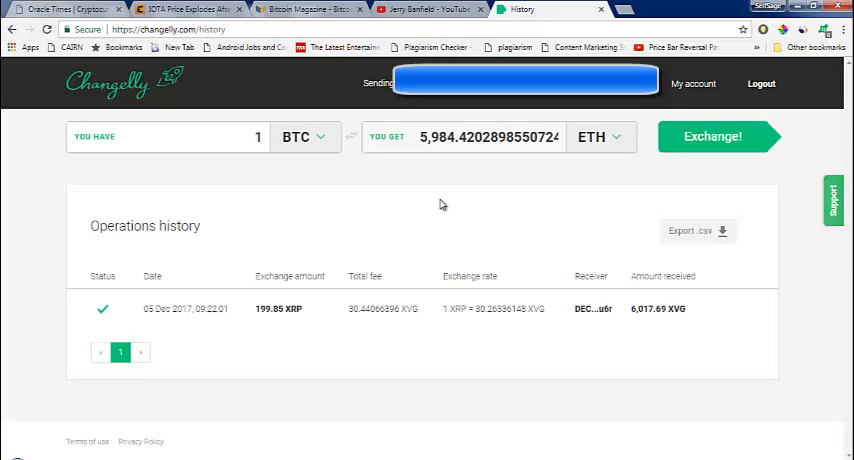
Scroll the send-coin list and choose Bitcoin (BTC) as the coin to send.
{"action": "left_click", "coordinate": [320, 137]}
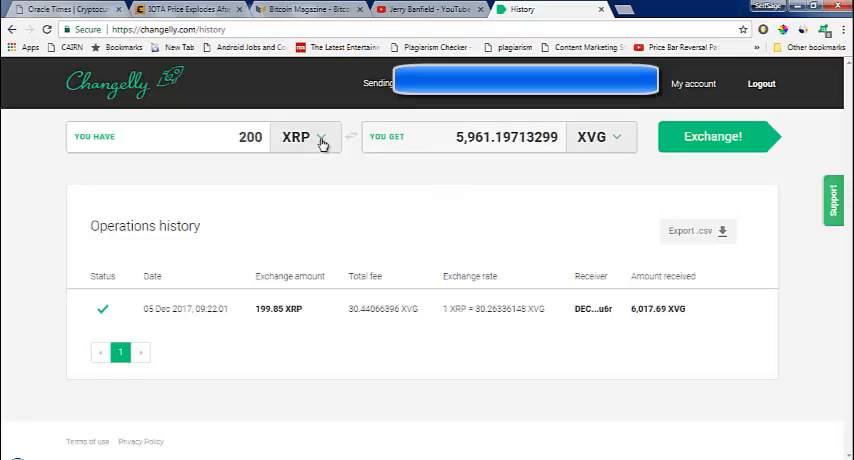
{"action": "left_click", "coordinate": [305, 137]}
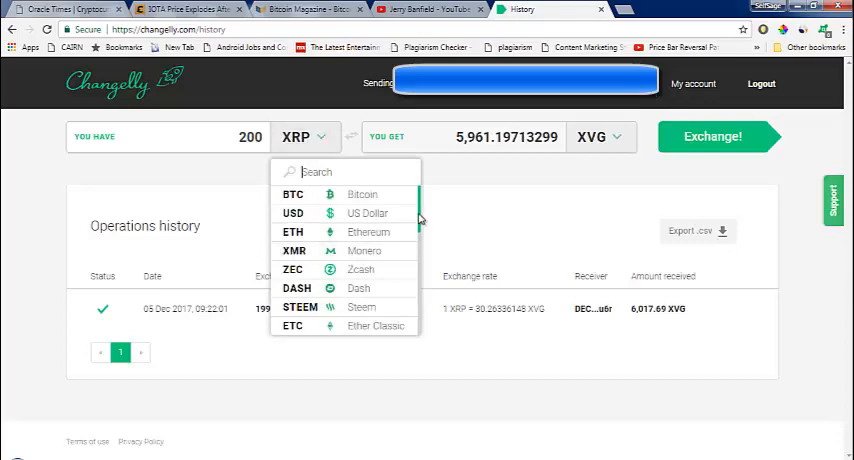
{"action": "scroll", "scroll_direction": "down", "scroll_amount": 3}
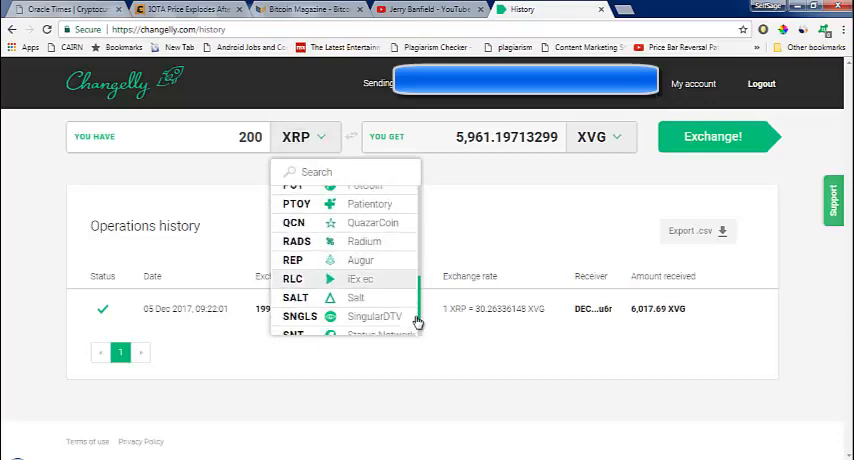
{"action": "scroll", "scroll_direction": "down", "scroll_amount": 3}
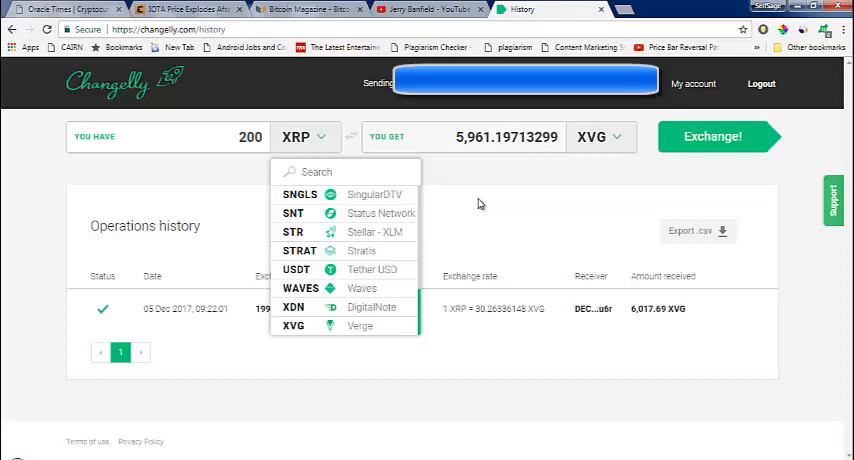
{"action": "mouse_move", "coordinate": [457, 222]}
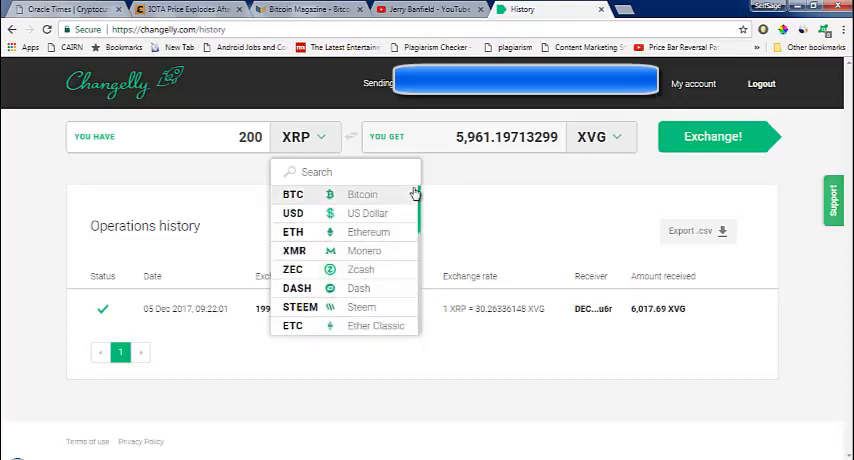
{"action": "left_click", "coordinate": [293, 194]}
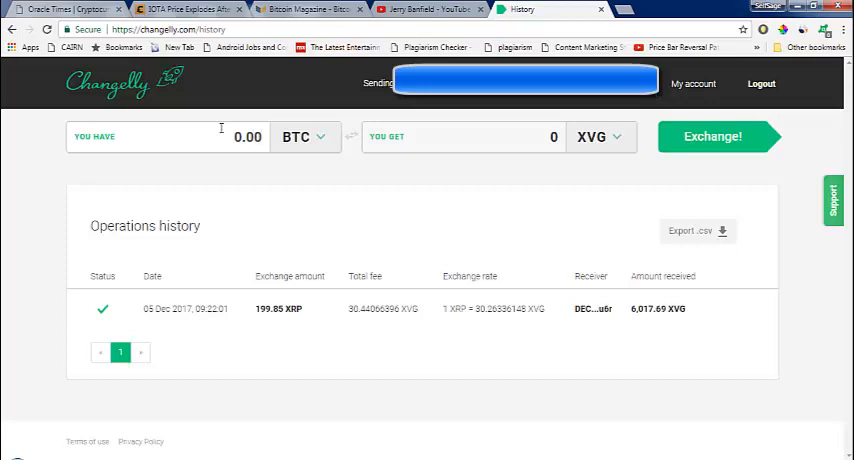
Enter 0.005 BTC and switch the received coin to Ethereum (ETH), keeping Bitcoin to send.
{"action": "type", "text": "0.005"}
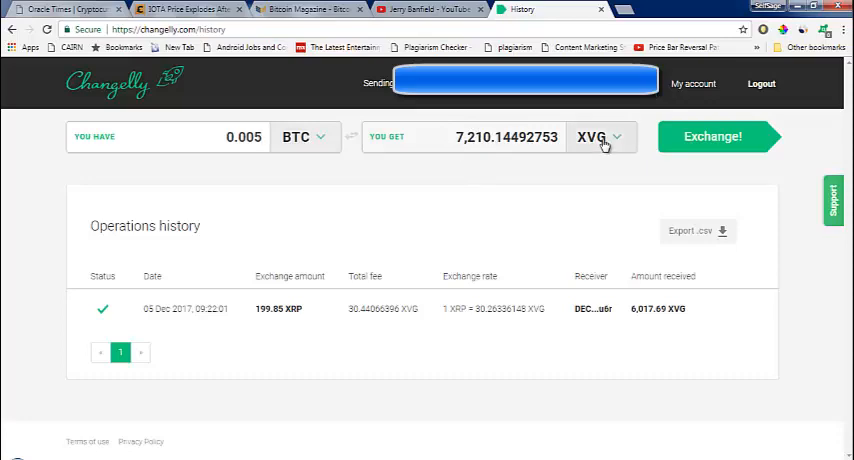
{"action": "left_click", "coordinate": [599, 137]}
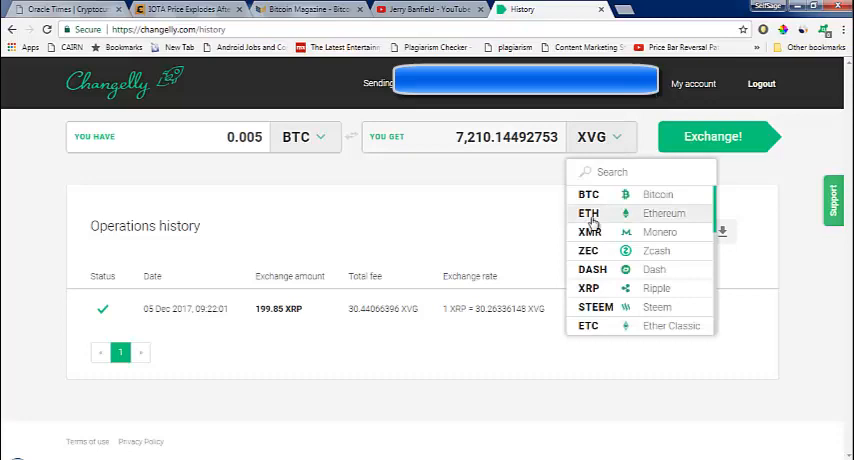
{"action": "left_click", "coordinate": [588, 213]}
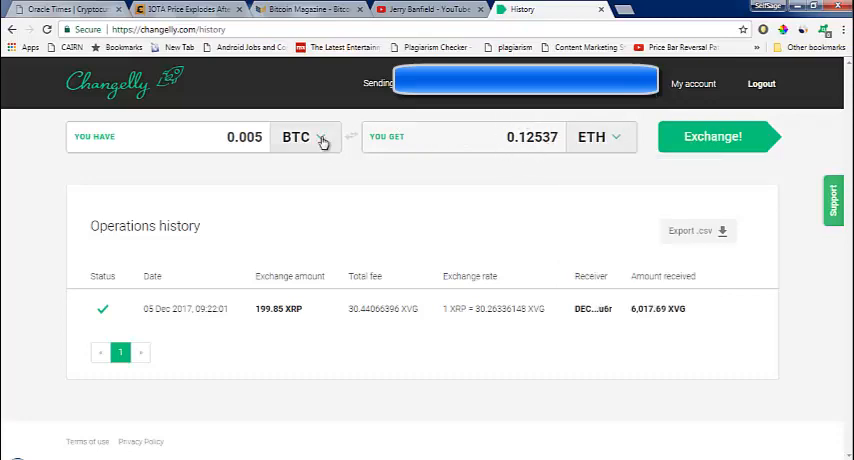
{"action": "left_click", "coordinate": [304, 137]}
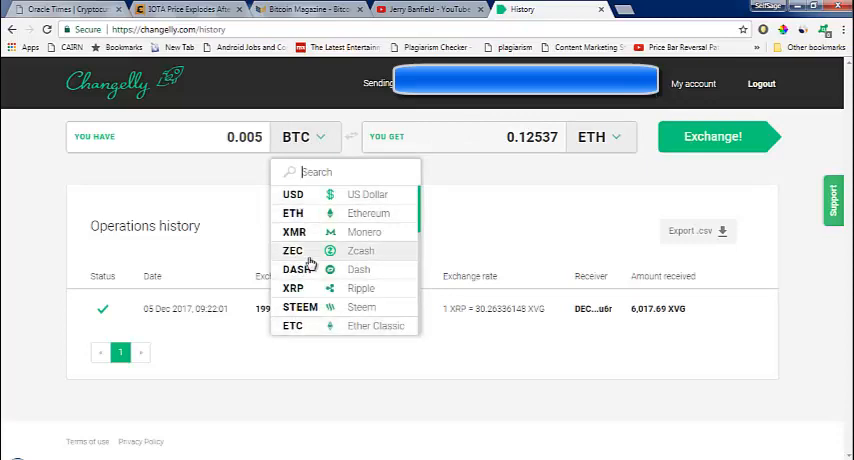
{"action": "mouse_move", "coordinate": [400, 278]}
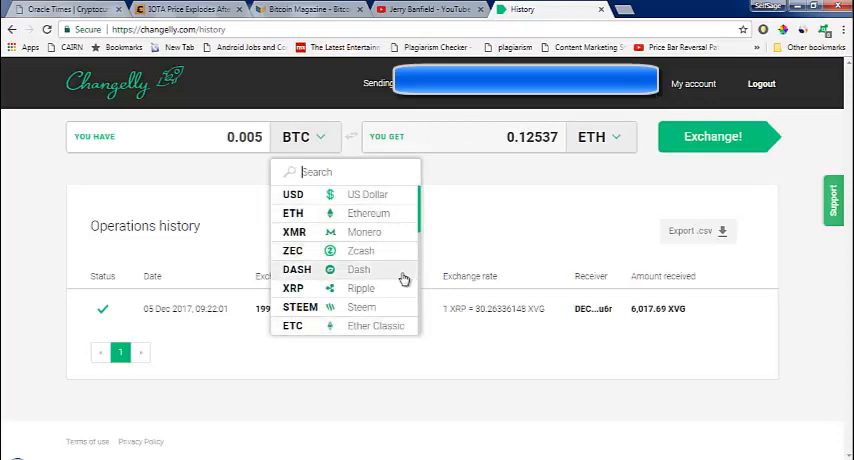
{"action": "left_click", "coordinate": [508, 170]}
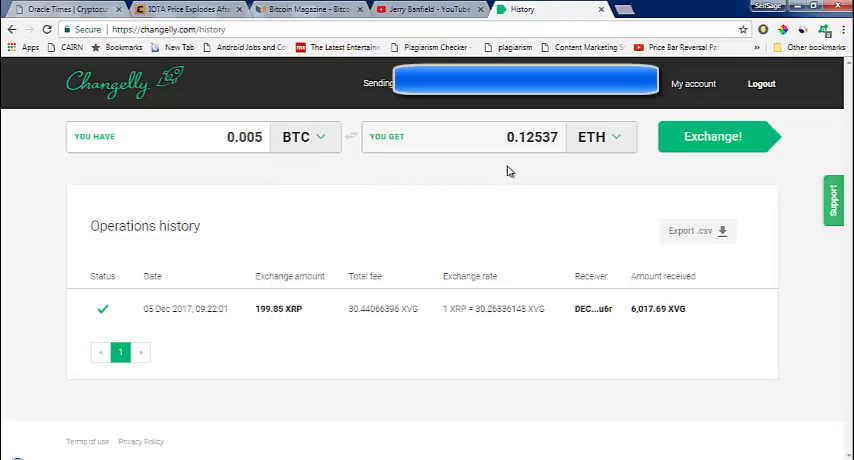
{"action": "mouse_move", "coordinate": [533, 152]}
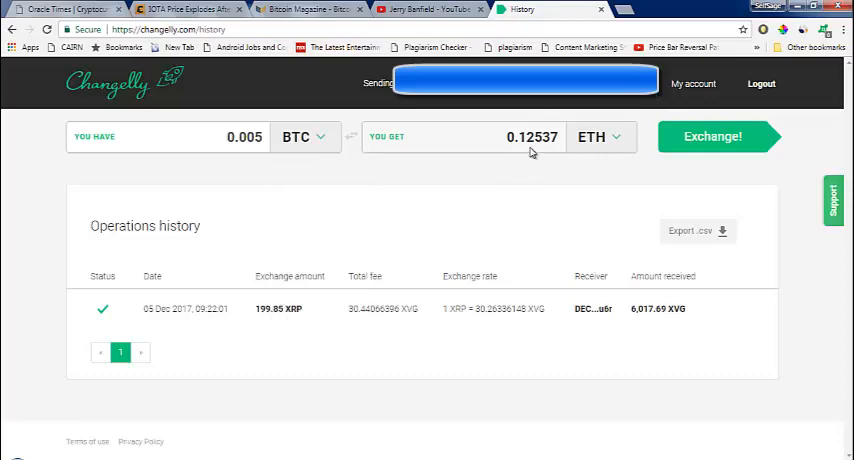